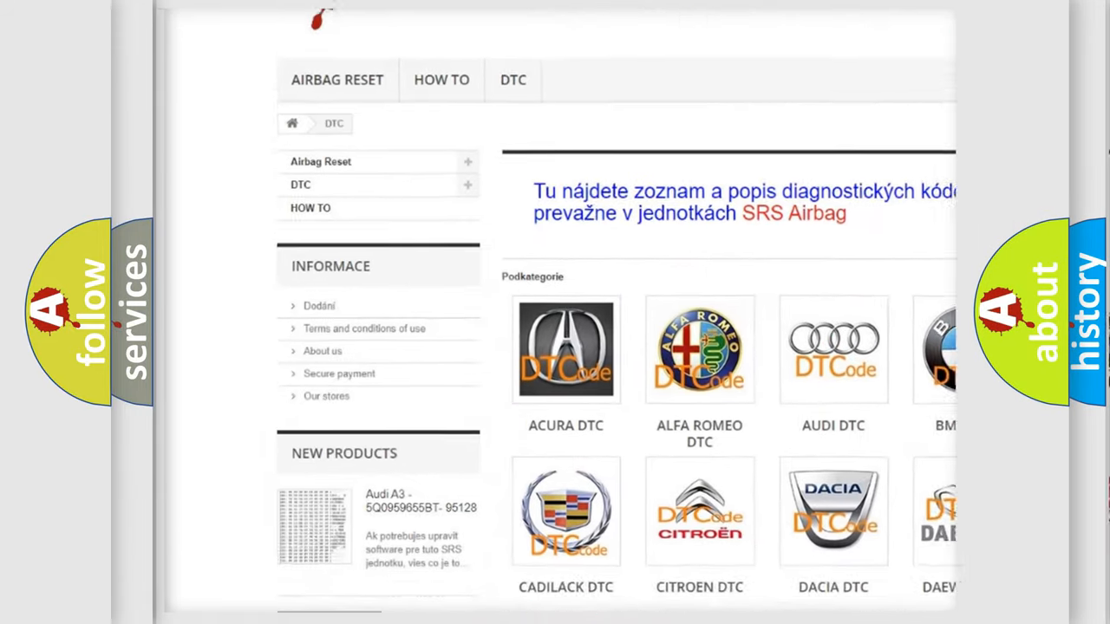
scroll("down", 3)
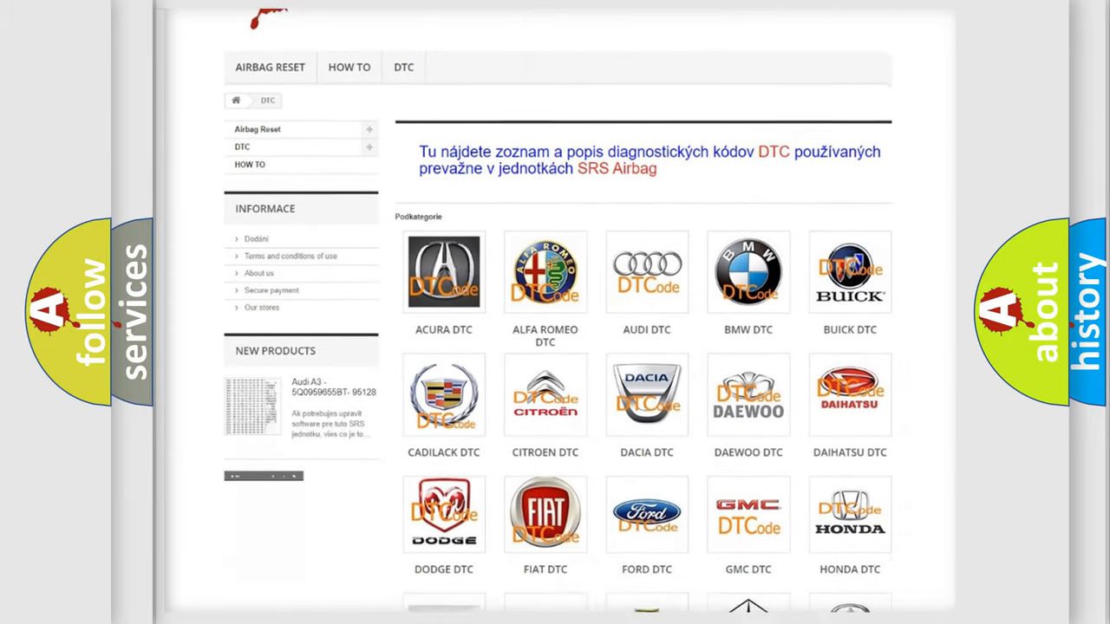
scroll("down", 3)
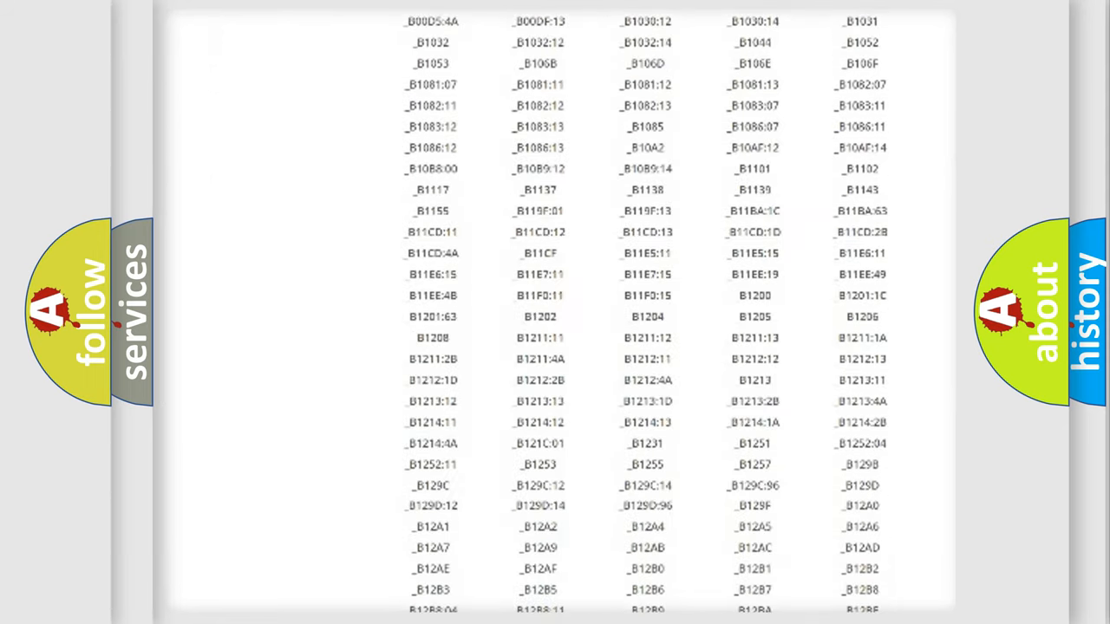
scroll("down", 3)
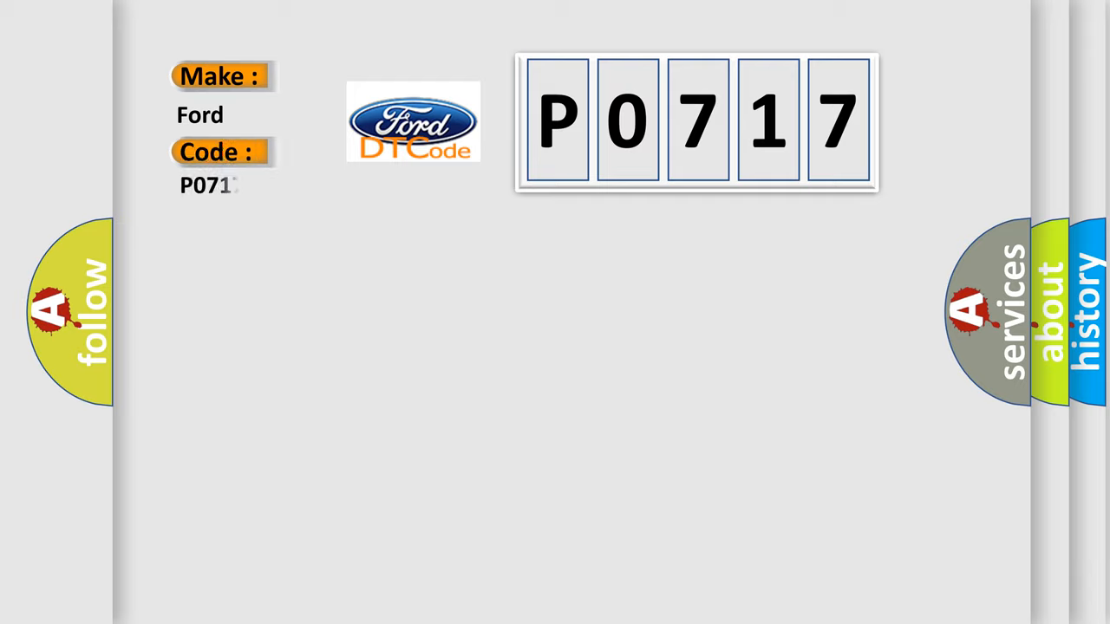
type("17")
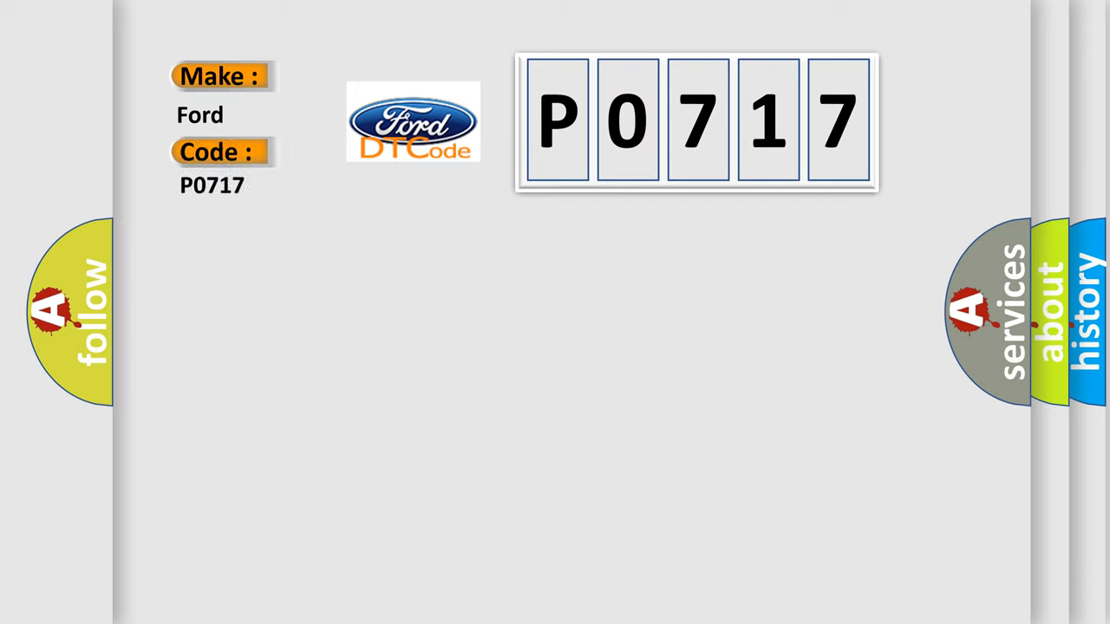